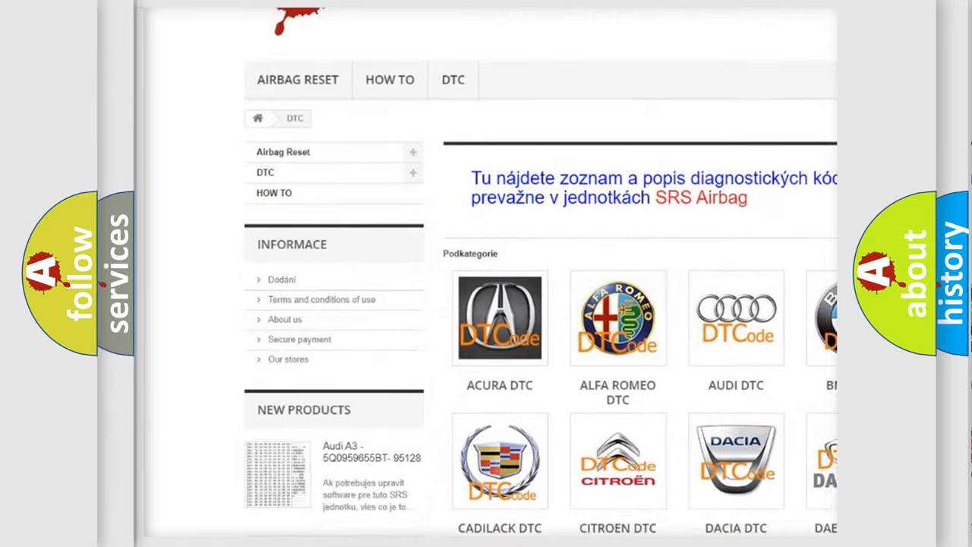
# Advance to the P1381 causes list: open, shorted, damaged, loose or dirty knock sensor
pyautogui.scroll(-3)
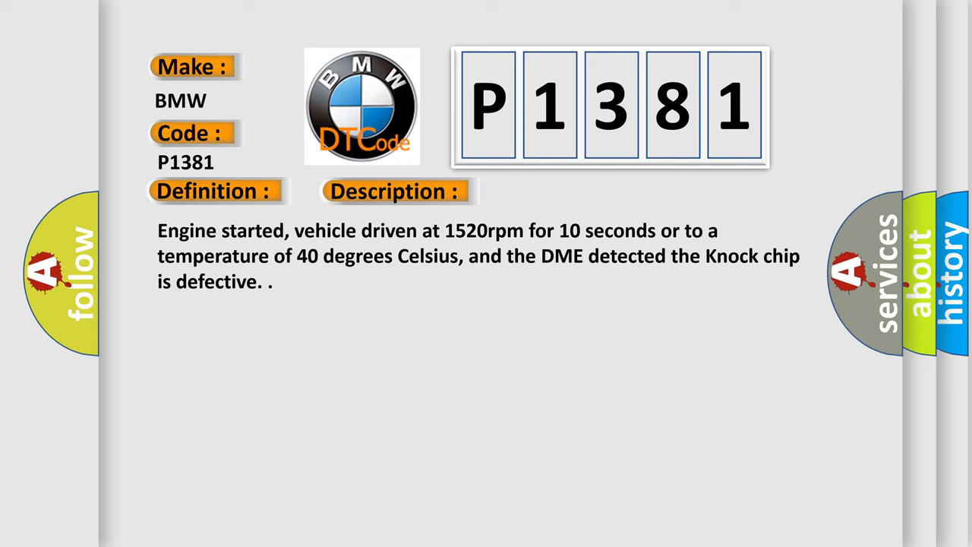
pyautogui.click(558, 190)
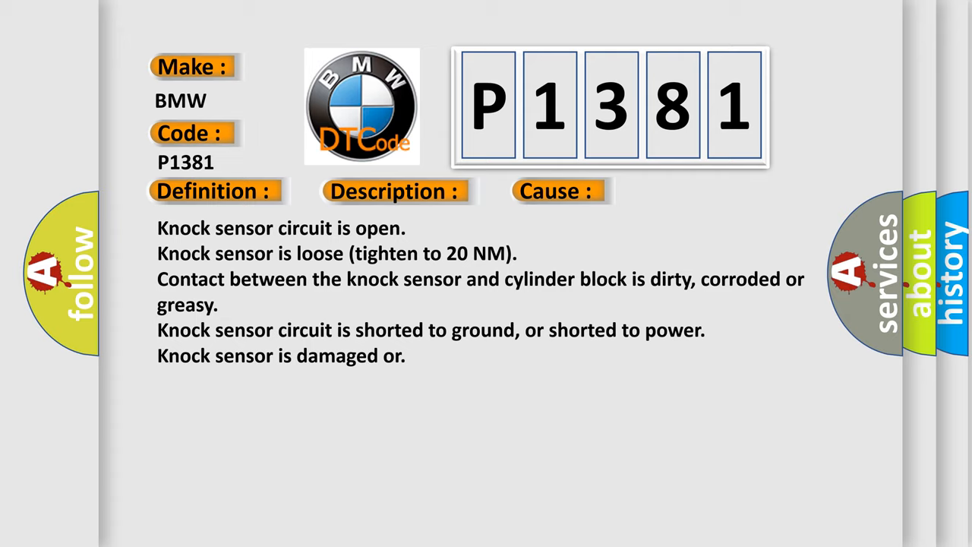